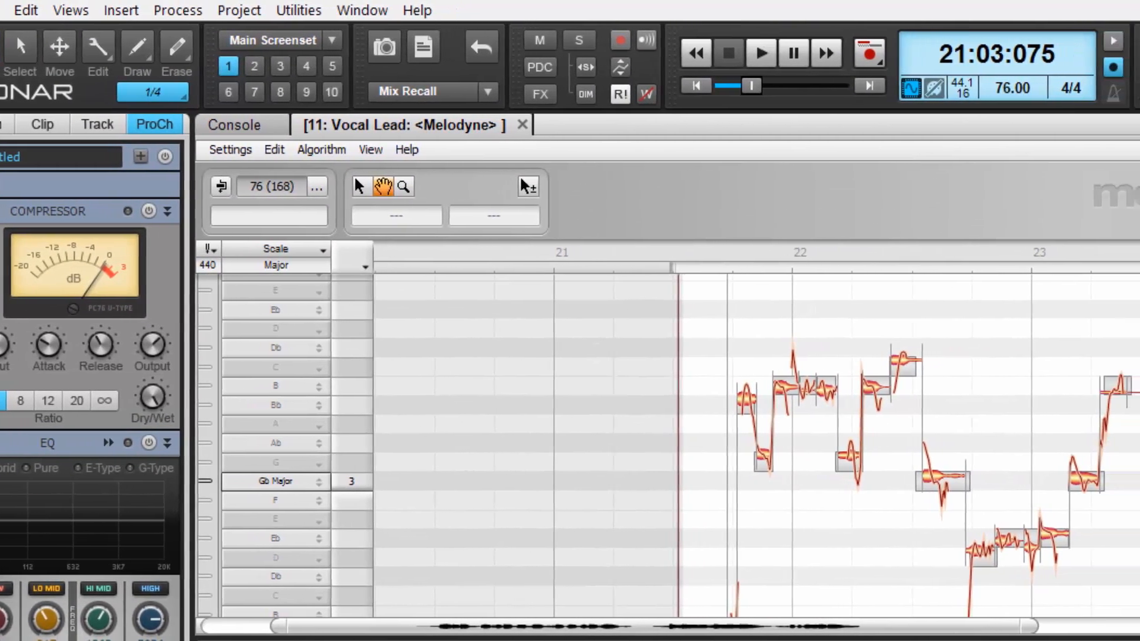
- Remove the Melodyne Region FX from the Vocal Lead clip and close its editor
click(761, 52)
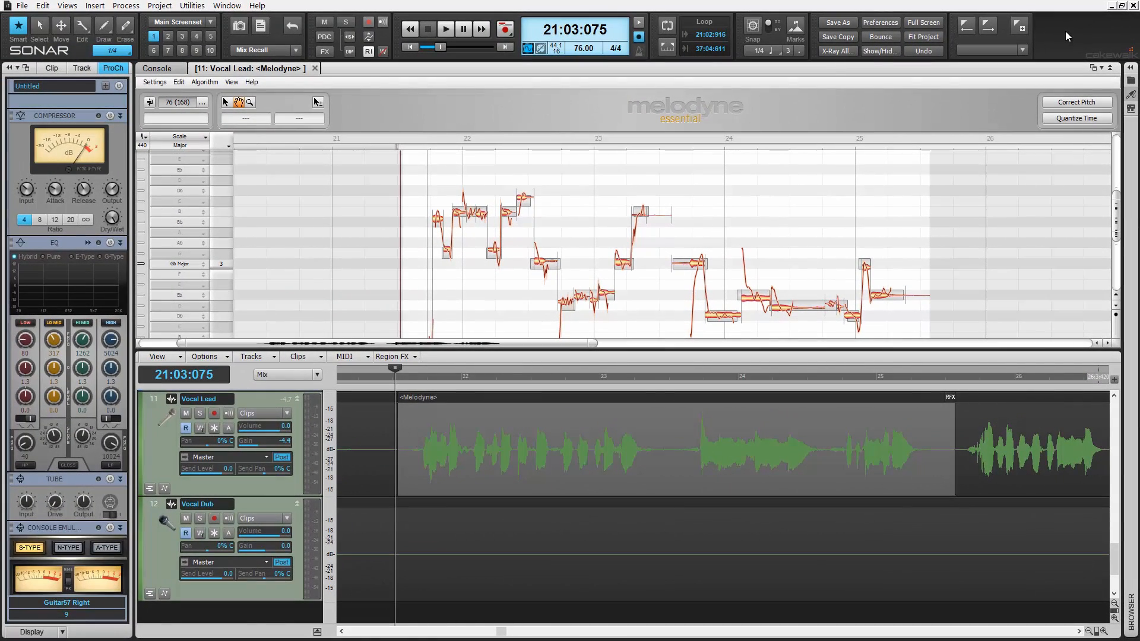
click(315, 67)
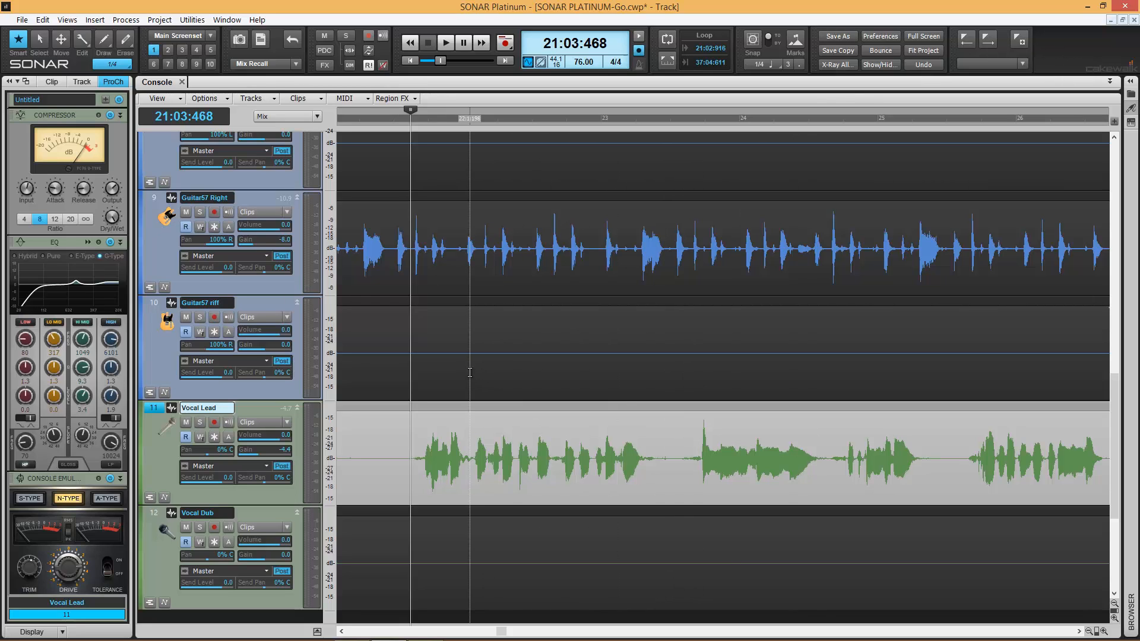
click(400, 117)
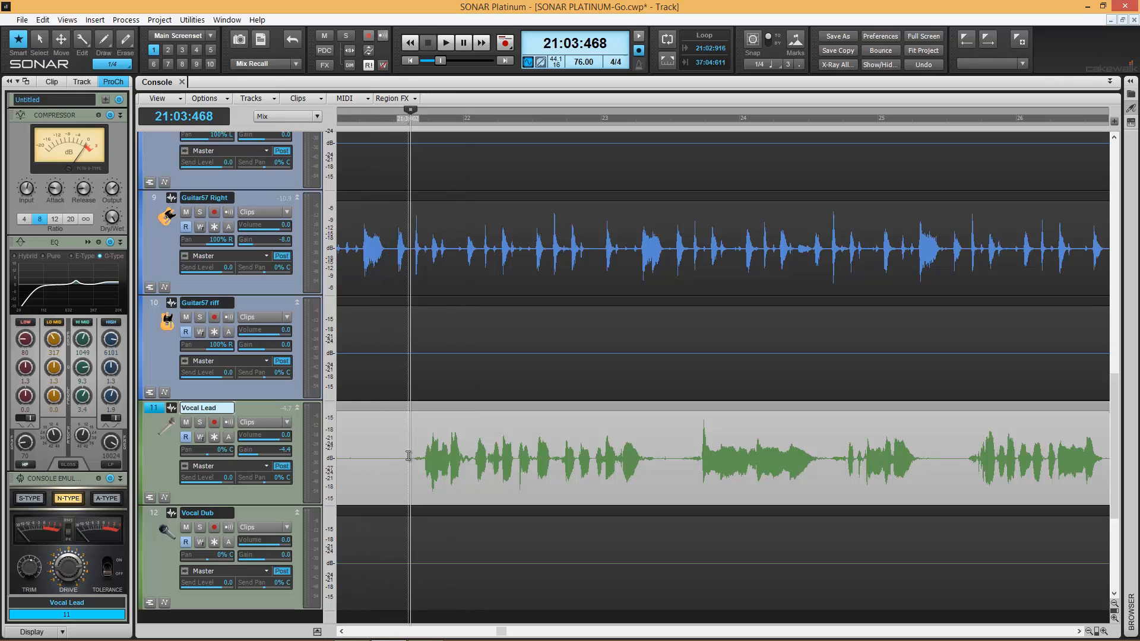
click(445, 42)
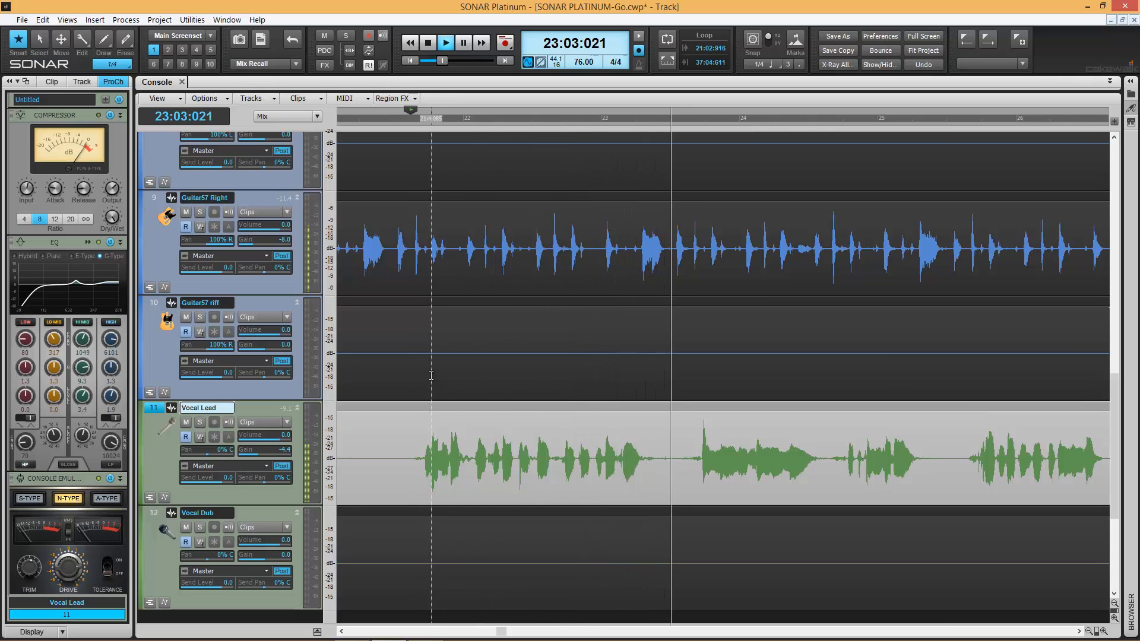
click(446, 42)
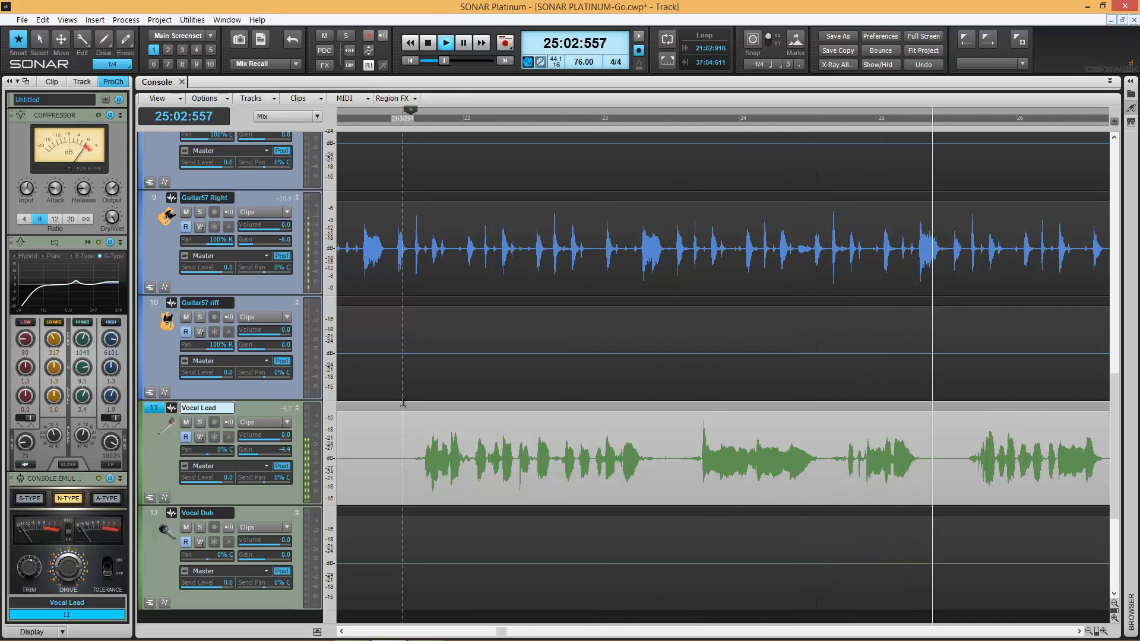
click(427, 42)
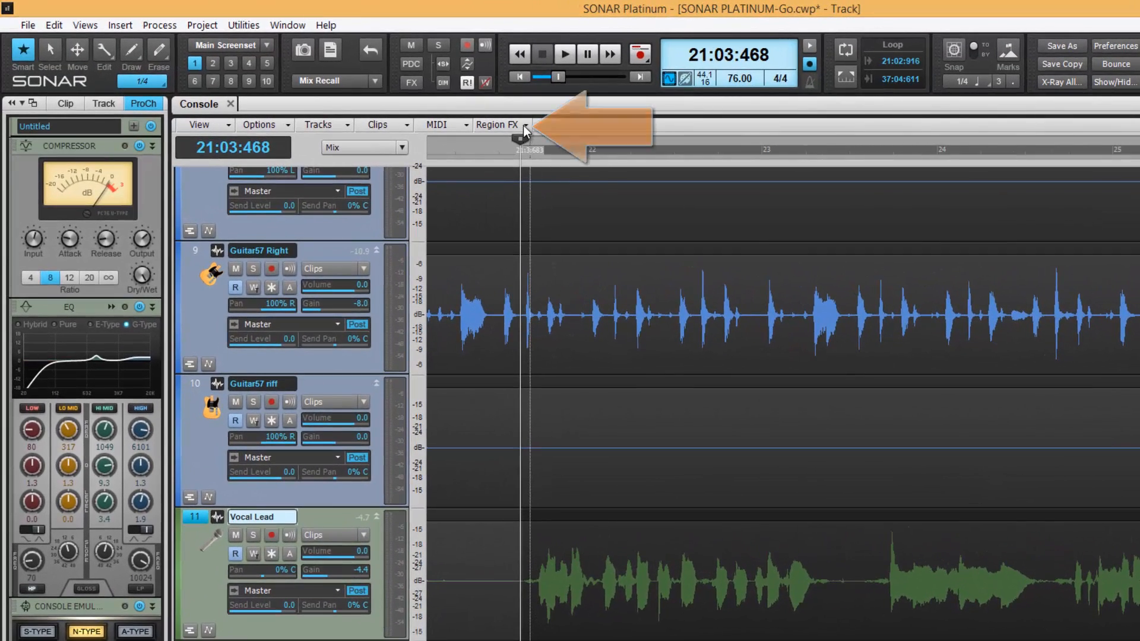
- Apply Melodyne as a Region FX to the selected Vocal Lead clip
click(496, 124)
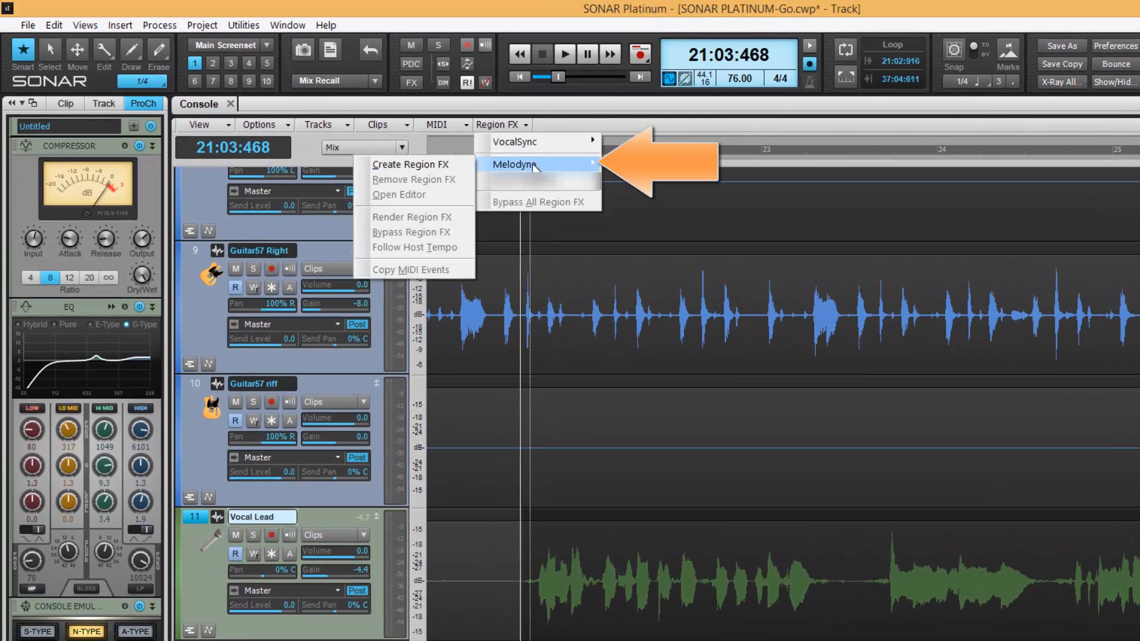
click(515, 164)
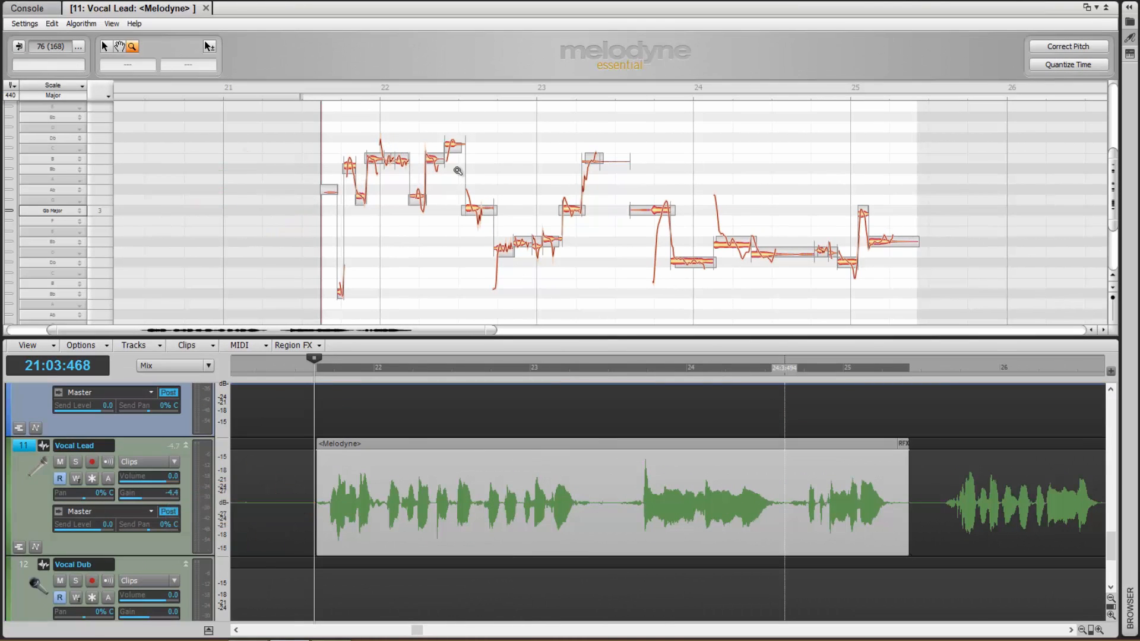
mouse_move(854, 247)
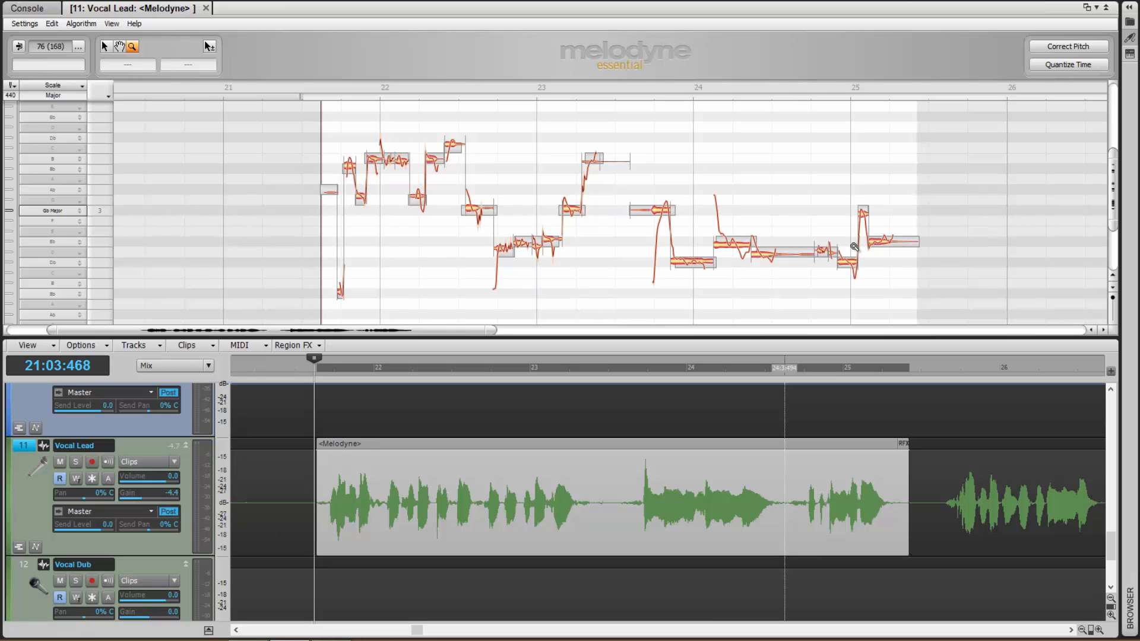
mouse_move(324, 238)
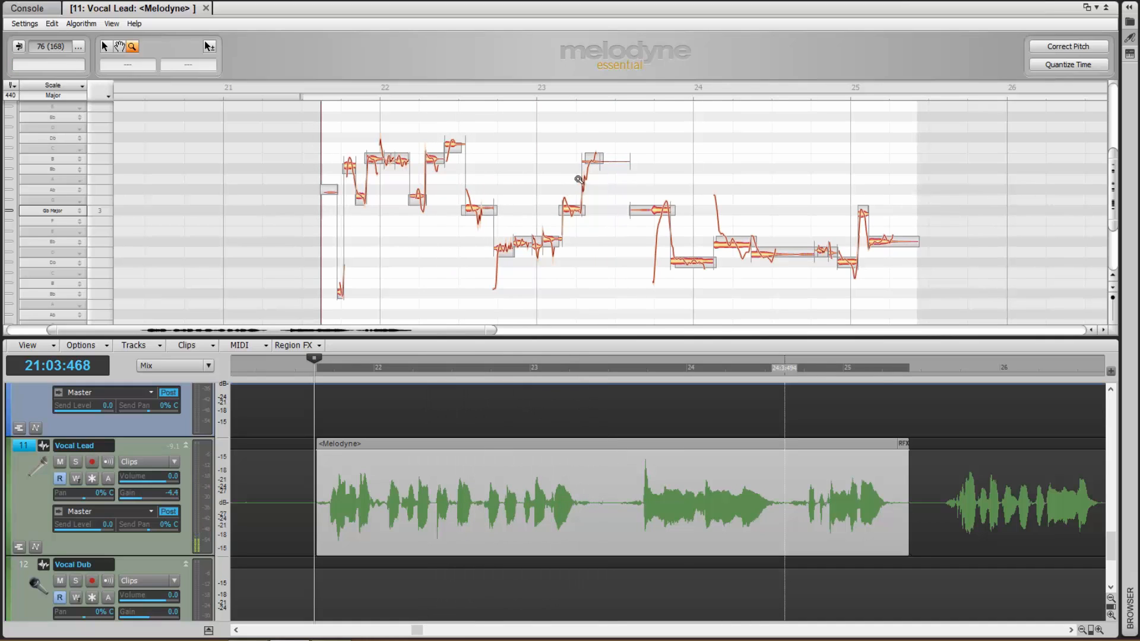
mouse_move(581, 175)
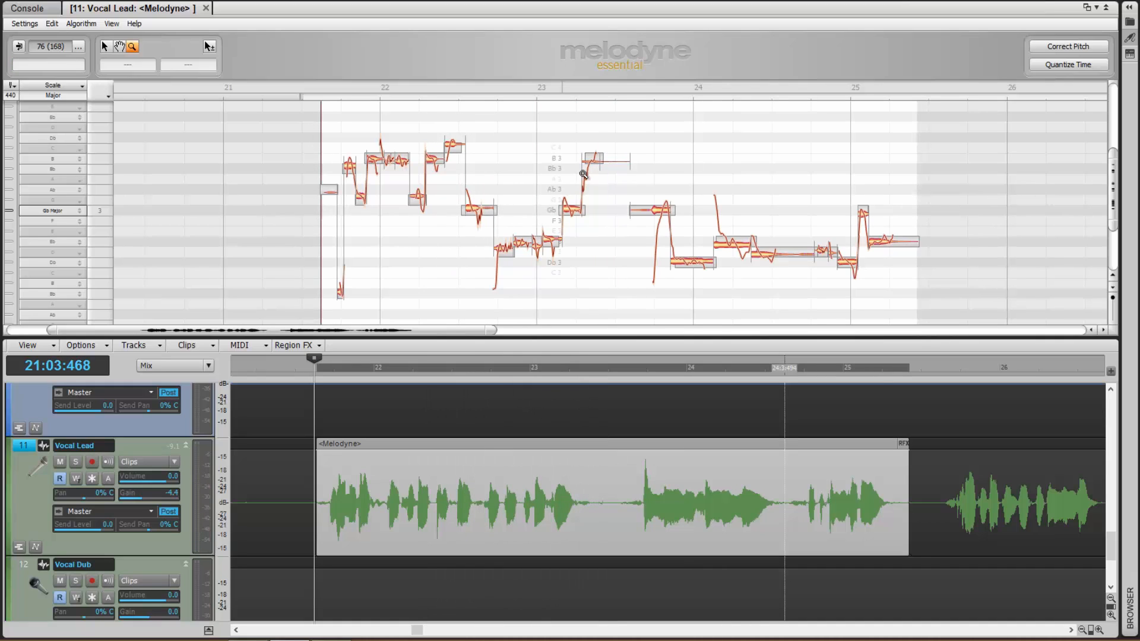
mouse_move(499, 181)
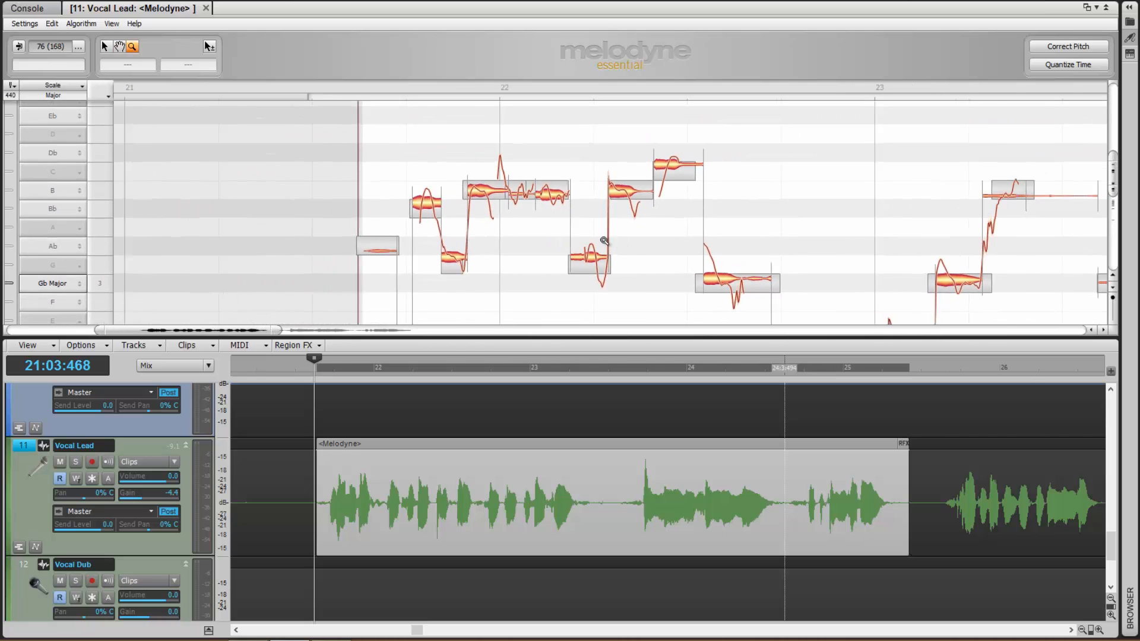
right_click(612, 235)
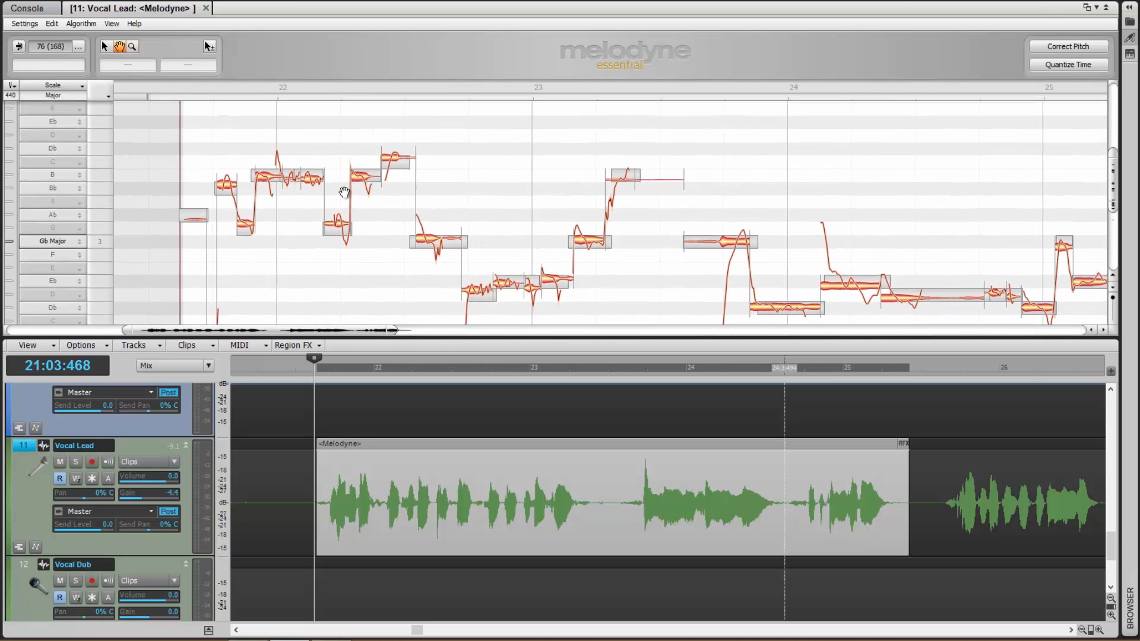
click(1067, 46)
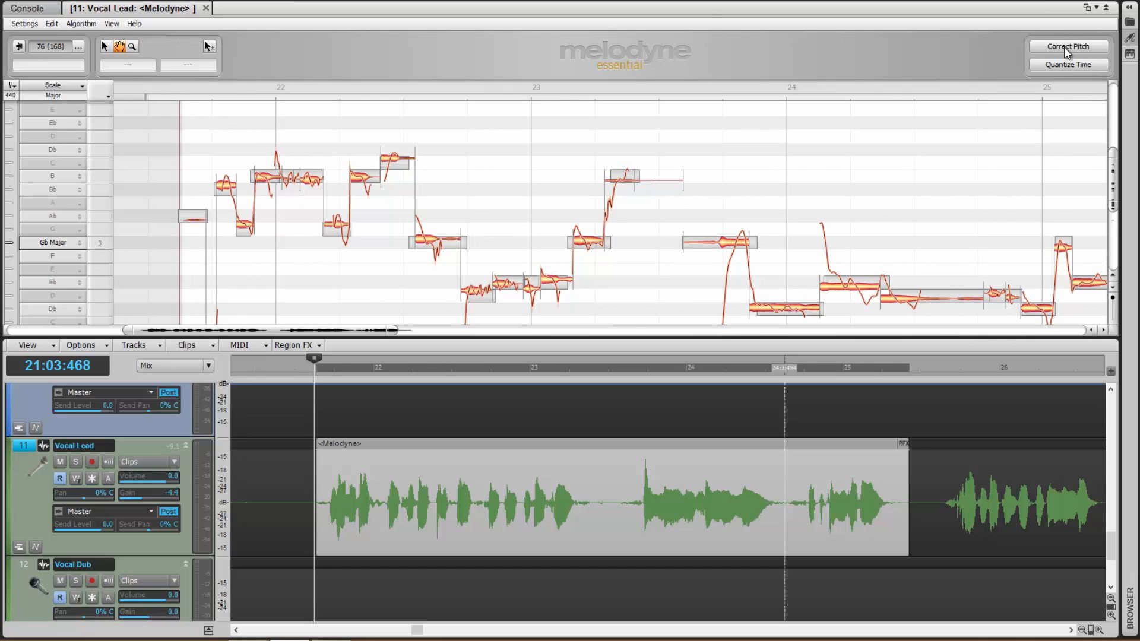
- Correct the vocal pitch with 100% drift correction, snapped to Gb Major
click(1067, 46)
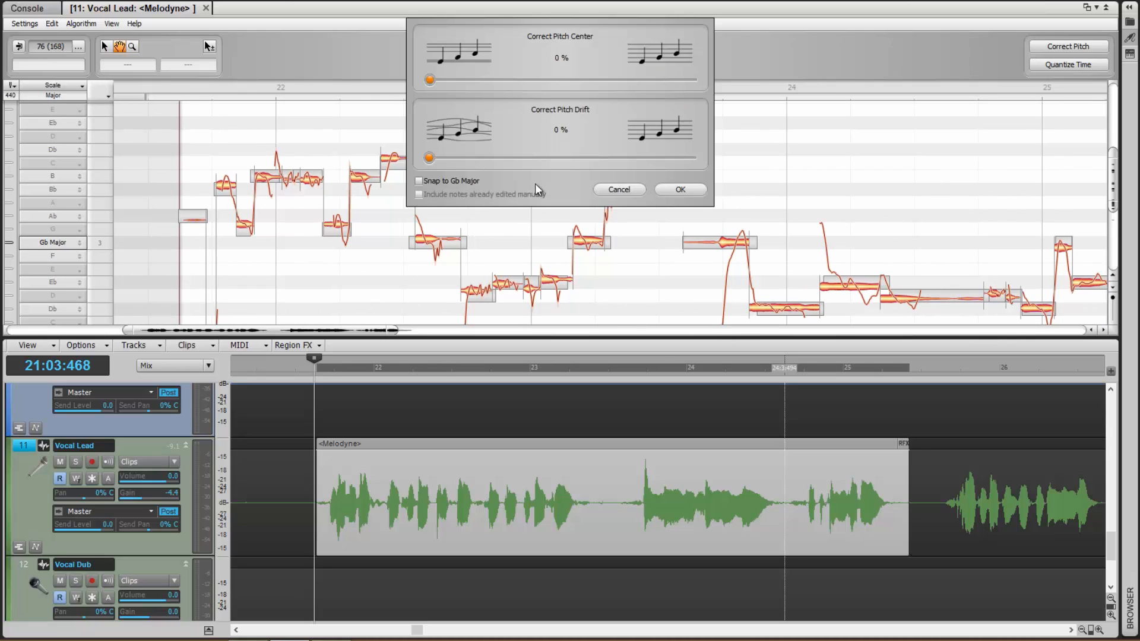
mouse_move(634, 197)
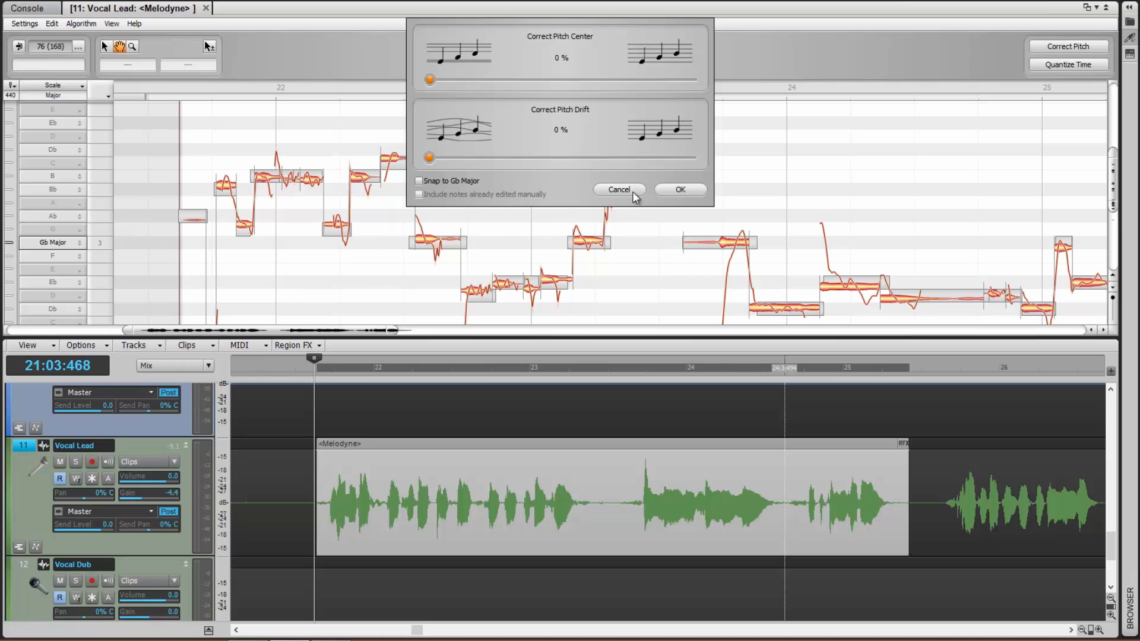
mouse_move(592, 92)
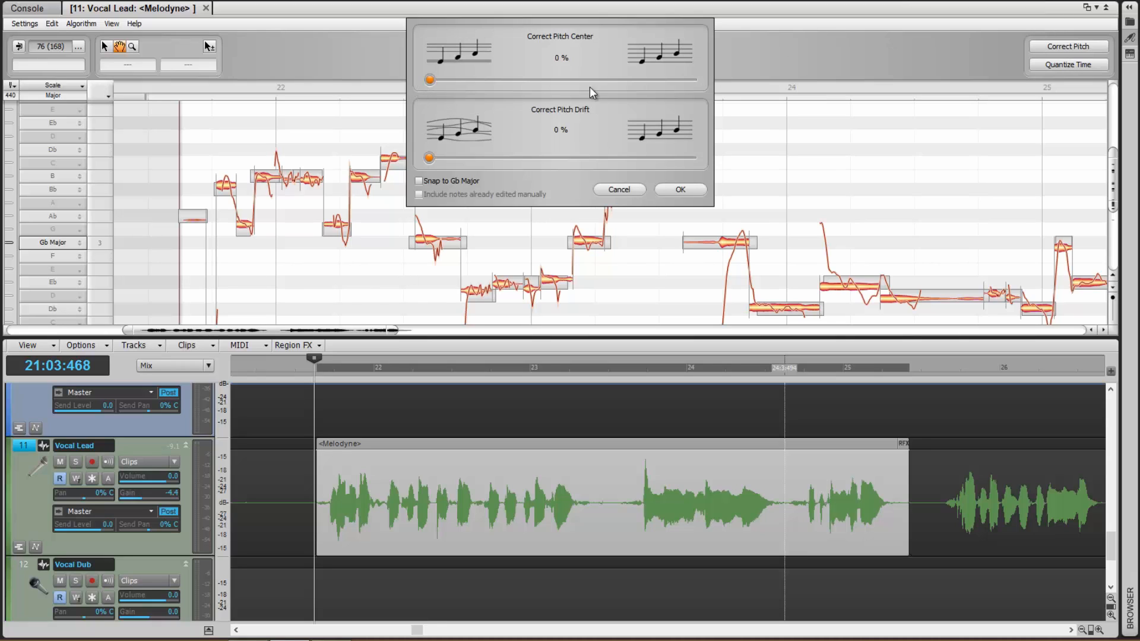
click(419, 181)
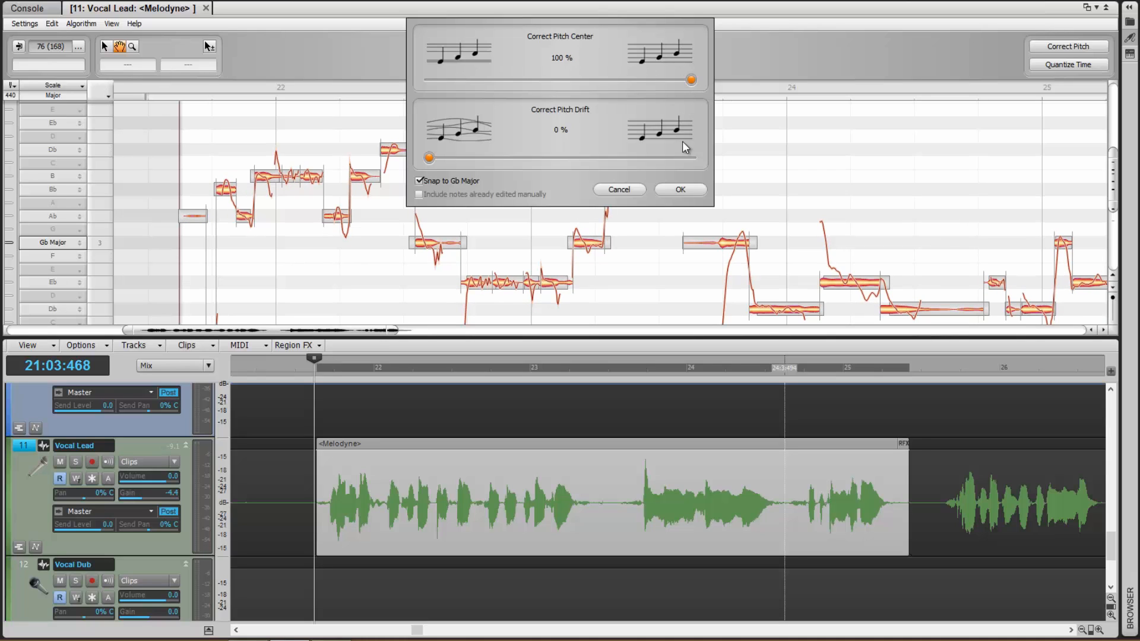
drag(429, 156, 455, 157)
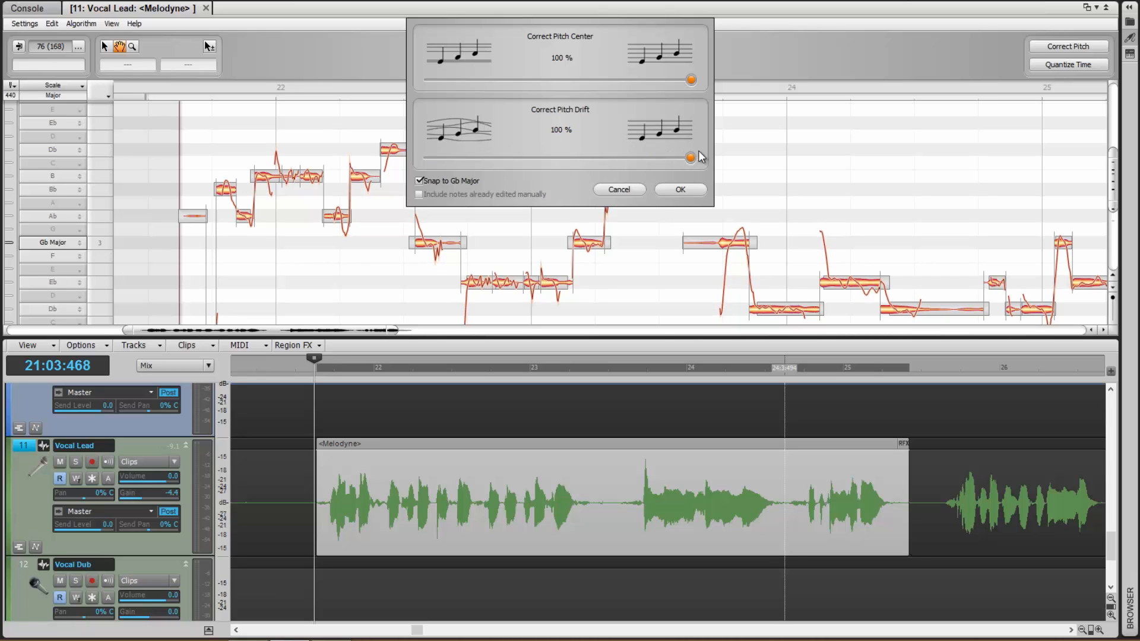
click(679, 189)
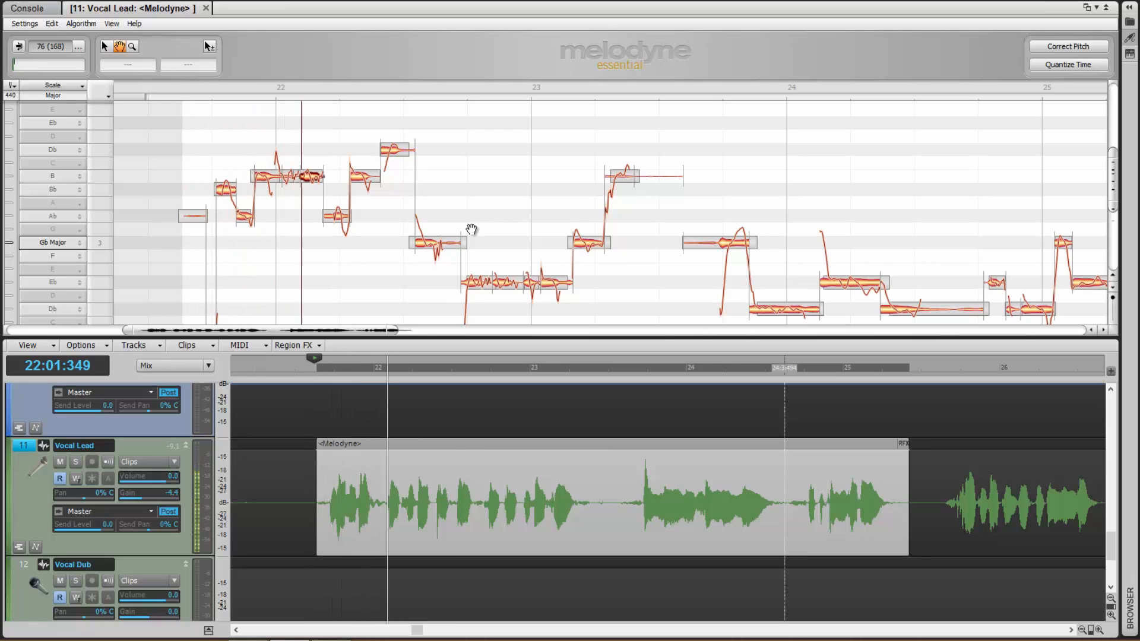
- Drag the high Db4 note in bar 22 up to Eb4 with the Main tool
scroll(down, 3)
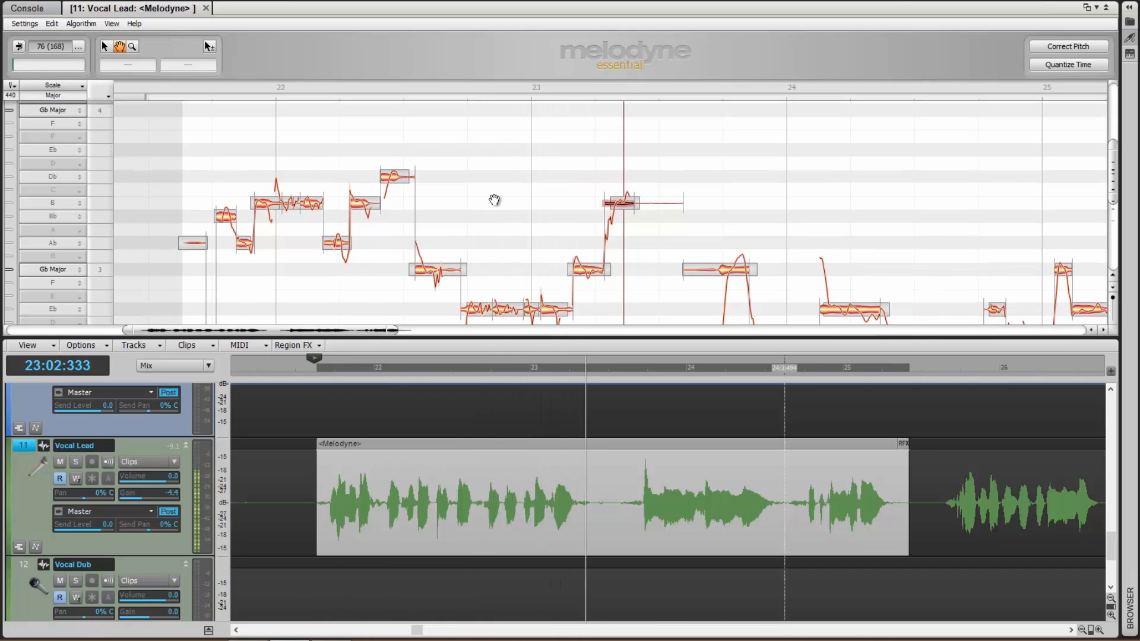
right_click(493, 201)
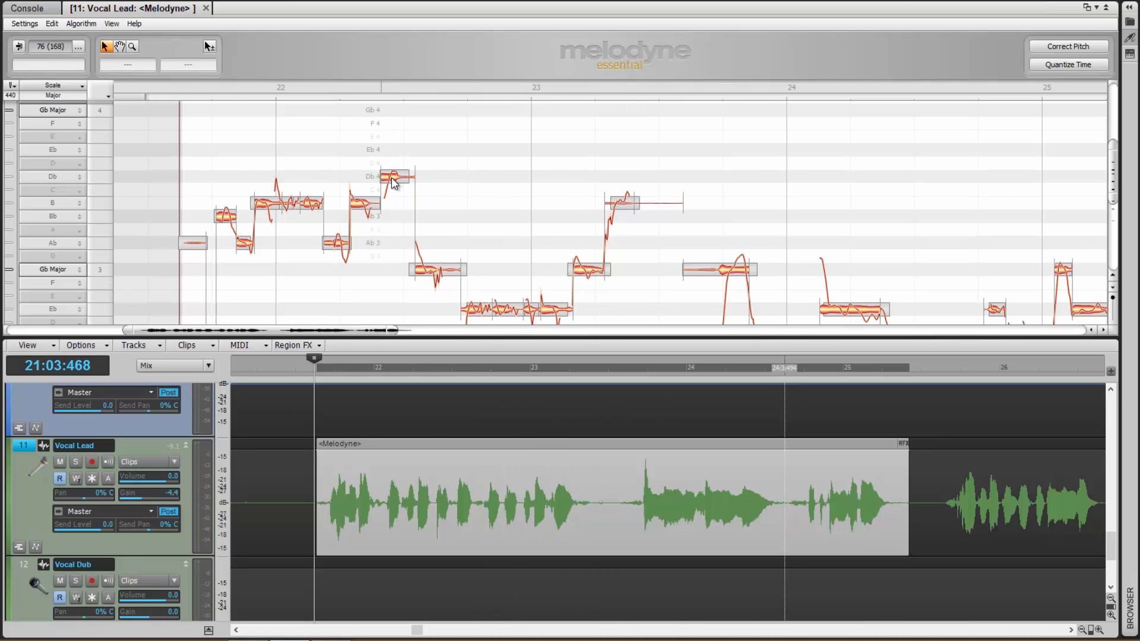
drag(392, 178, 395, 161)
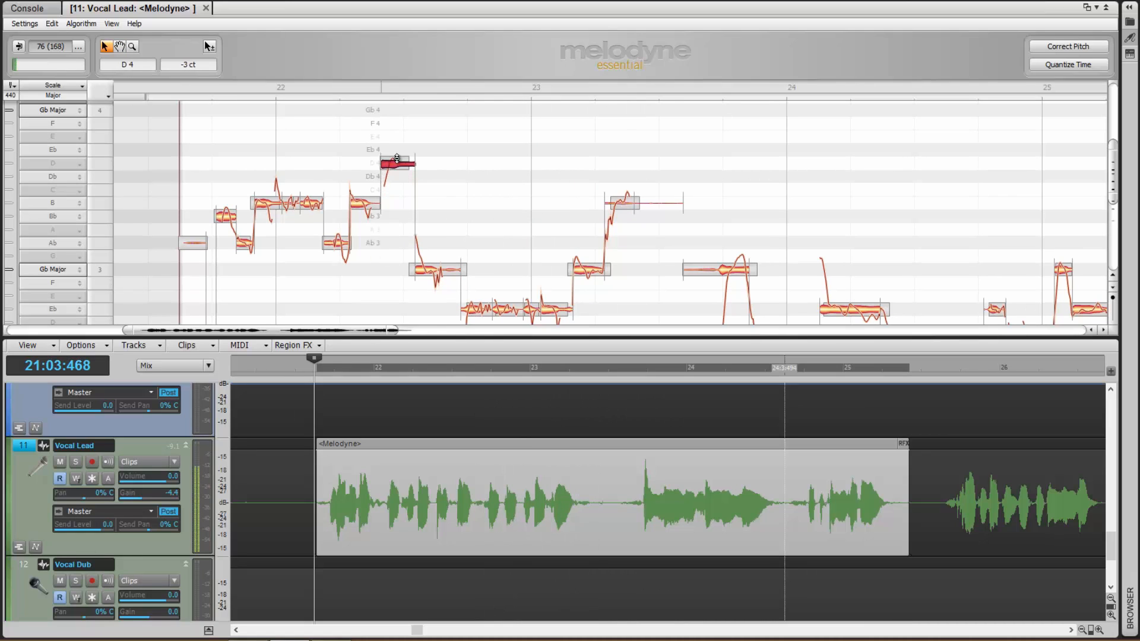
drag(398, 163, 398, 151)
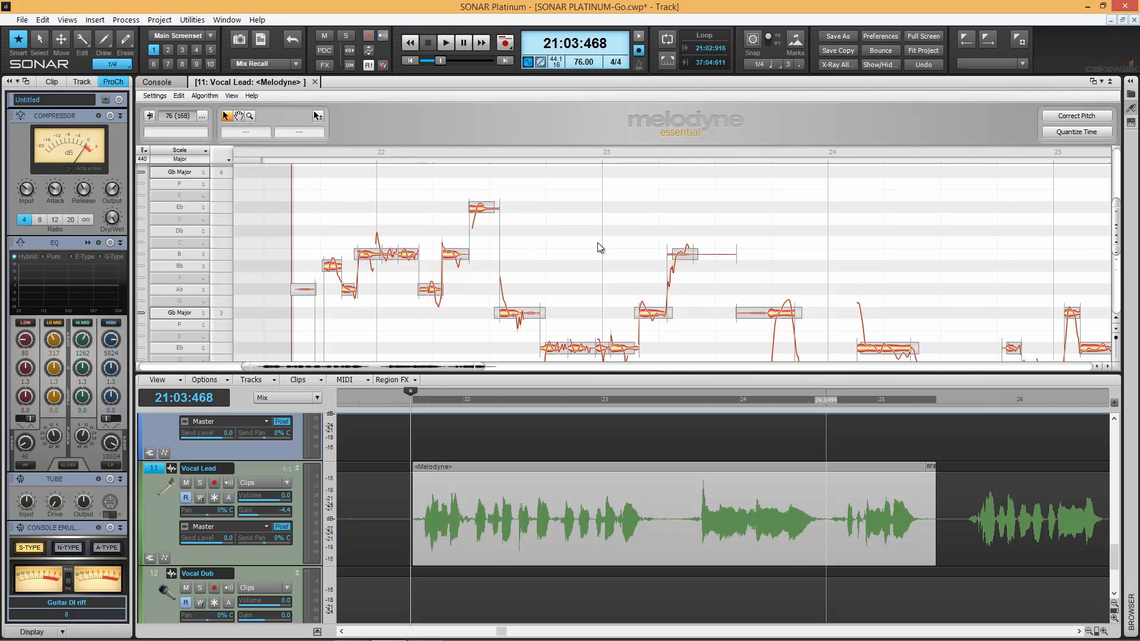
- Play the corrected Vocal Lead from the transport, then stop playback
click(446, 42)
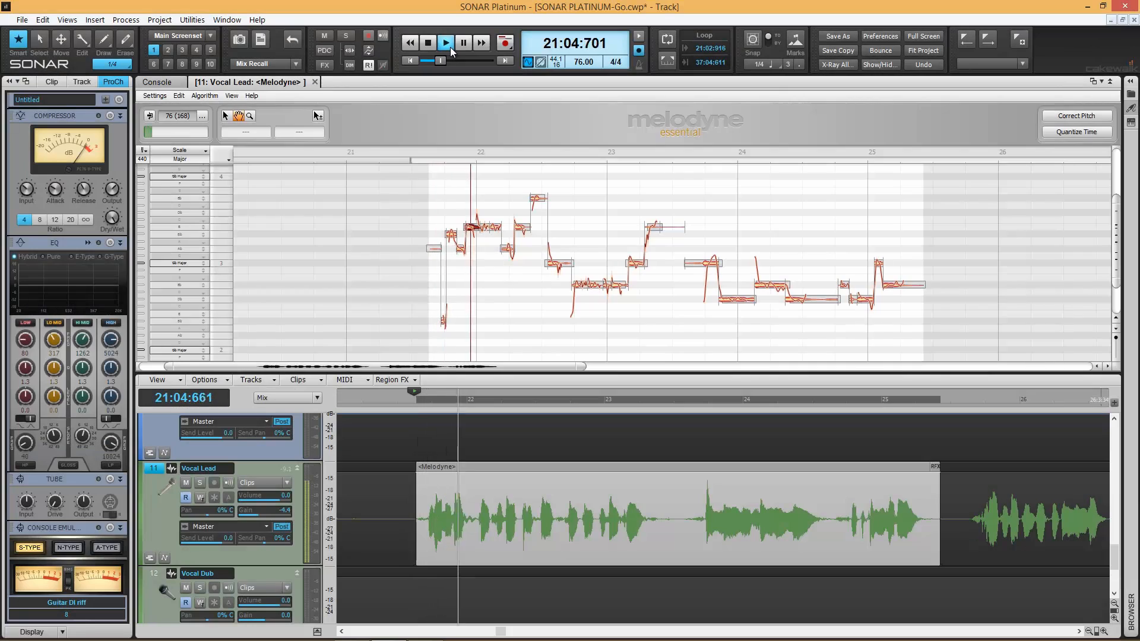
click(446, 42)
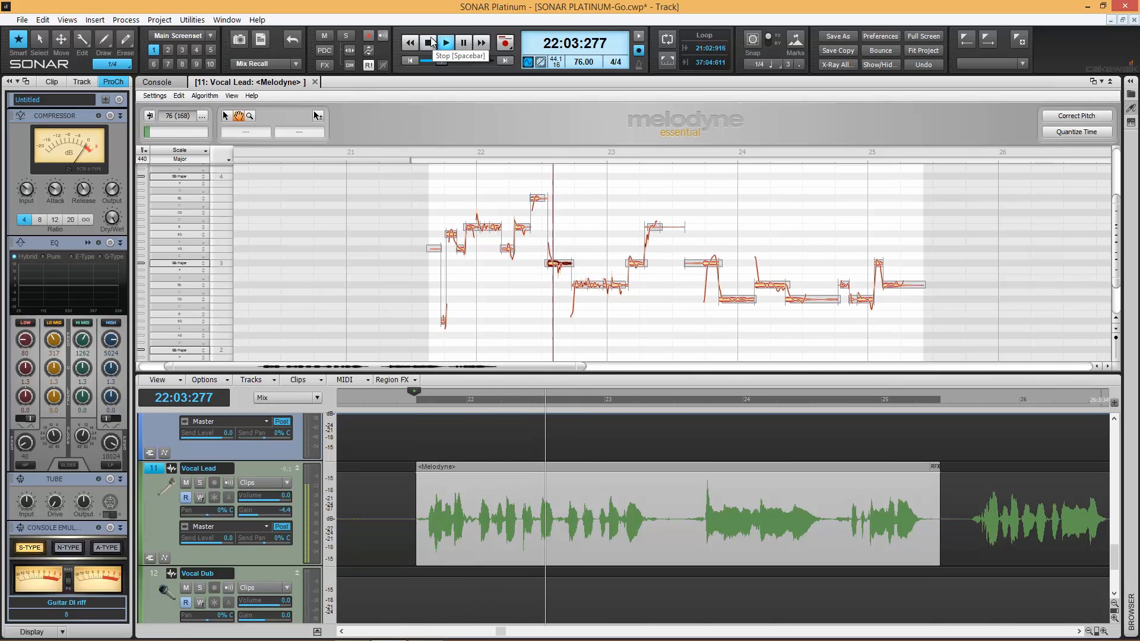
click(446, 41)
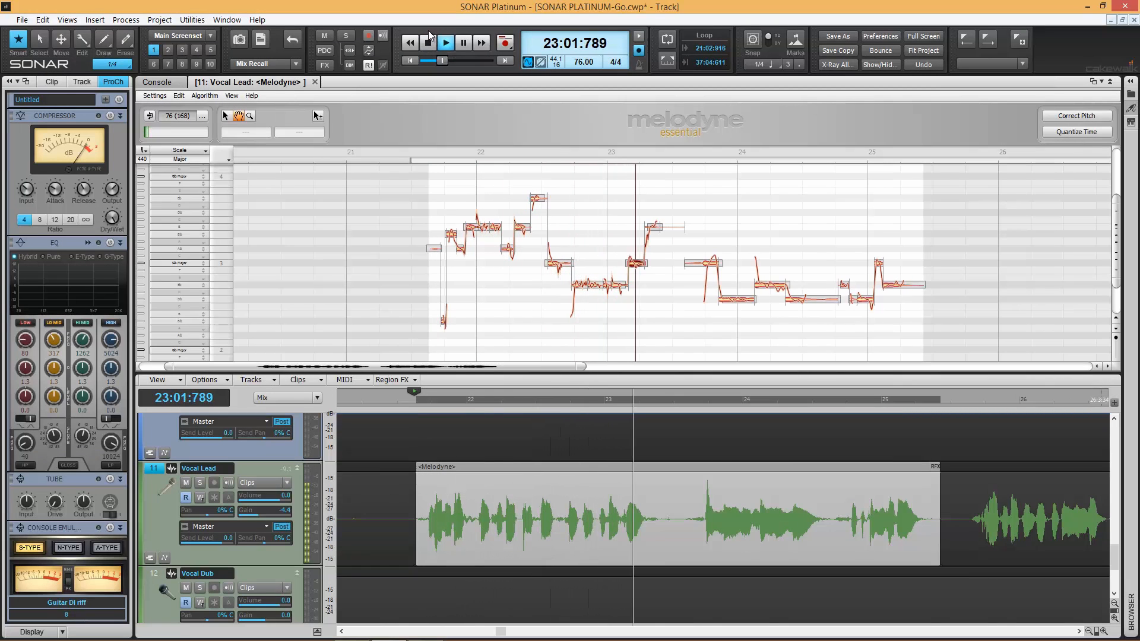